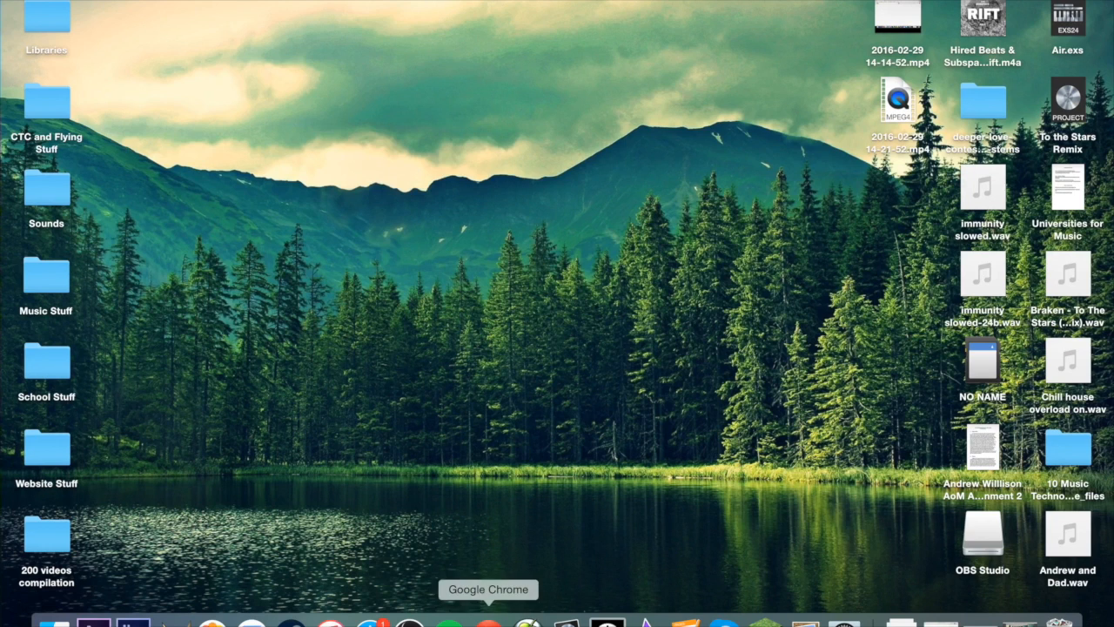
Launch Google Chrome from the Dock, opening the Google homepage
click(489, 623)
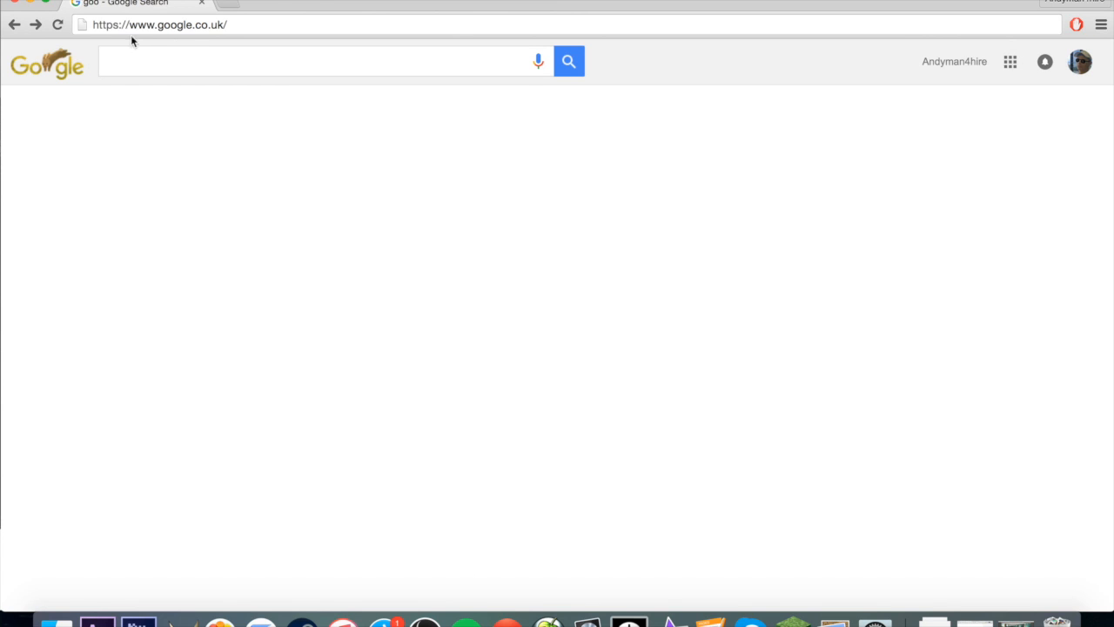
mouse_move(136, 15)
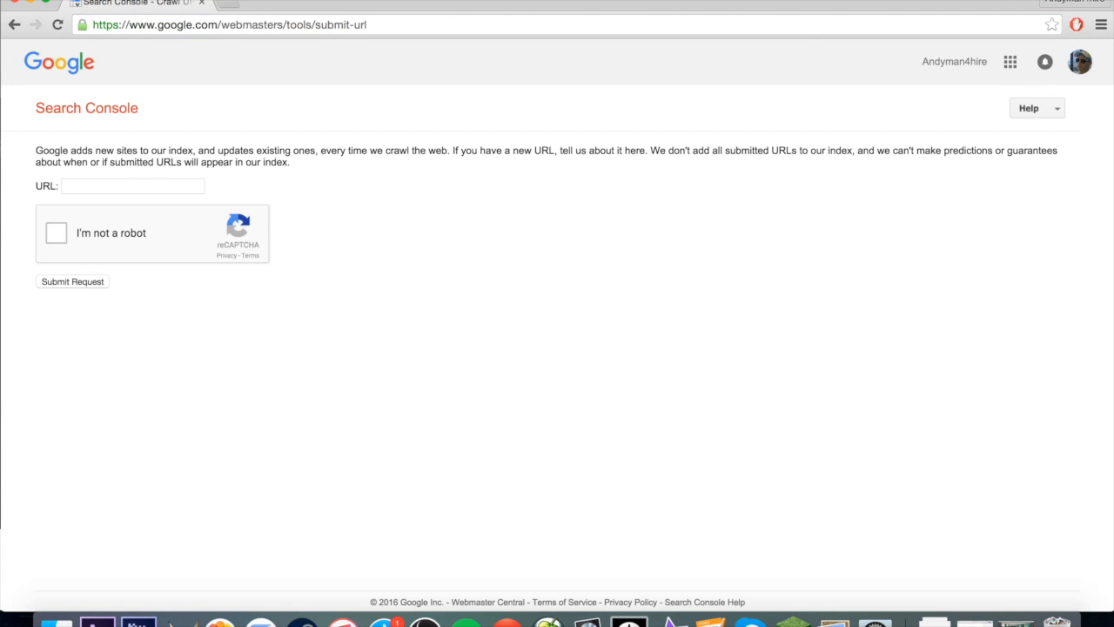
mouse_move(335, 133)
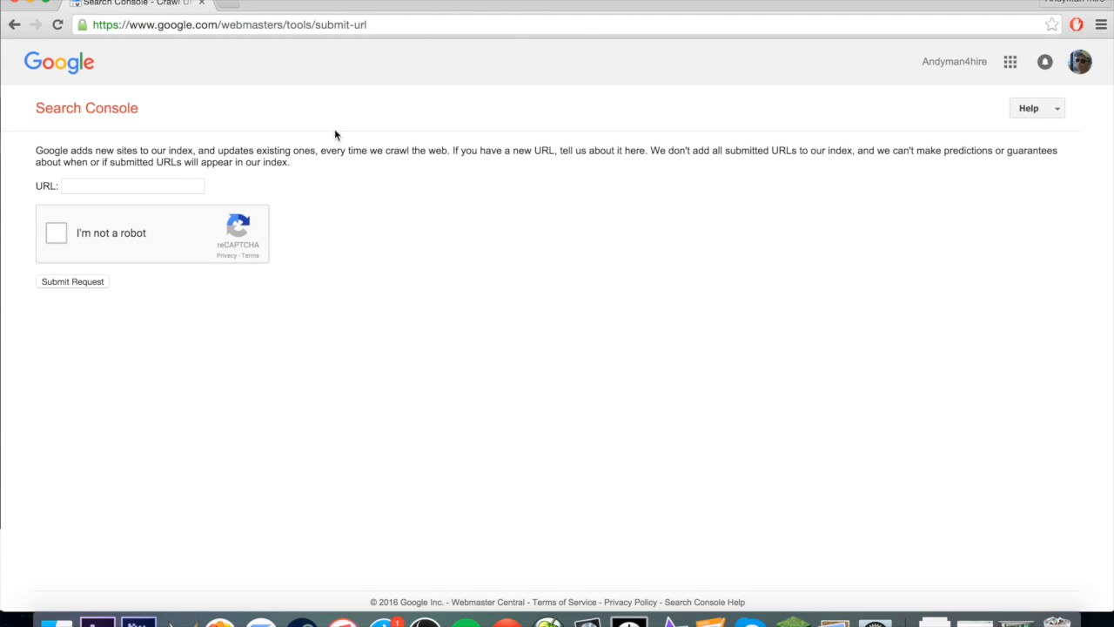
mouse_move(207, 216)
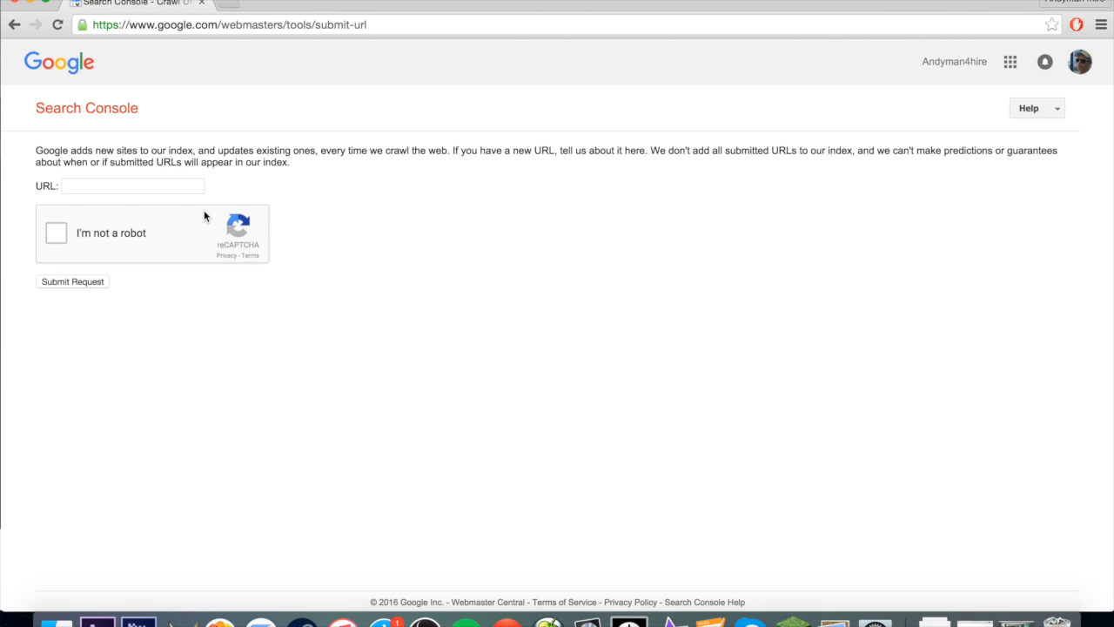
mouse_move(87, 161)
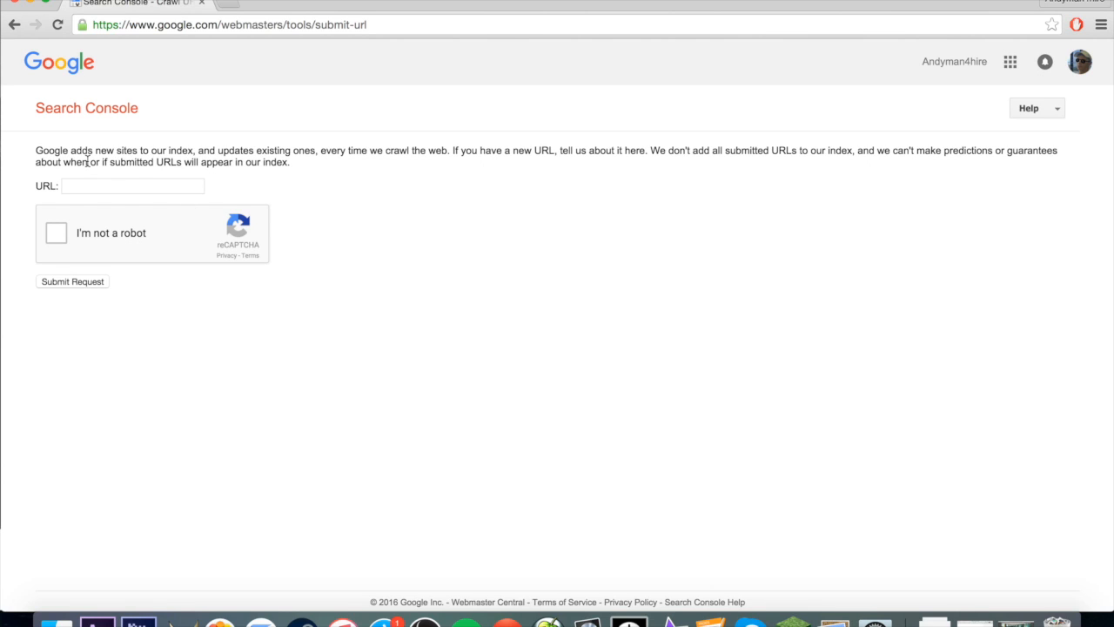
mouse_move(512, 176)
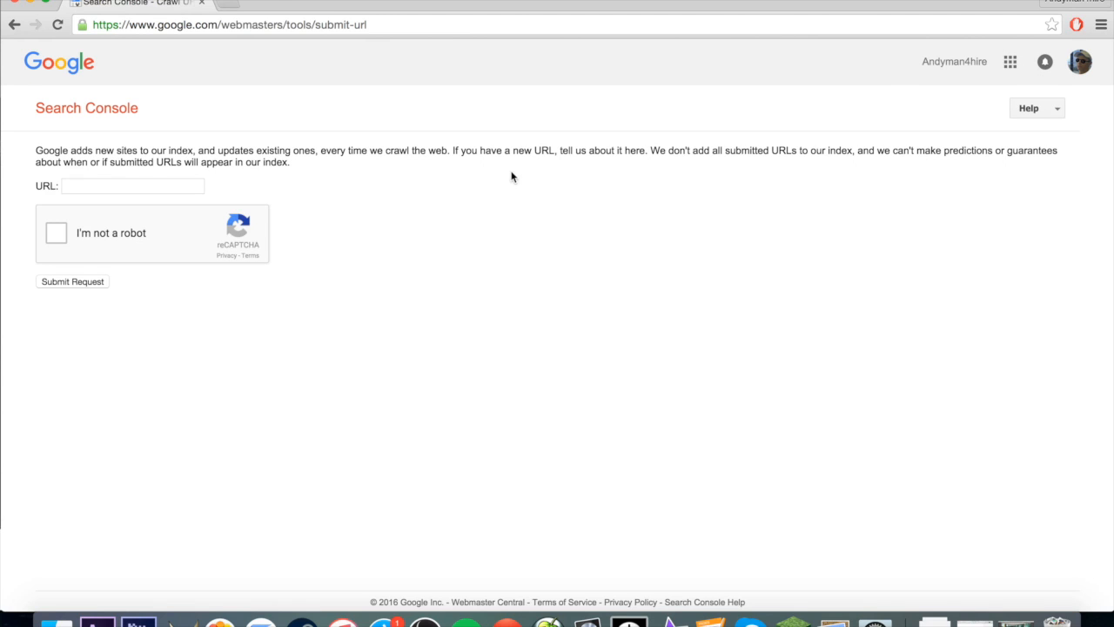
mouse_move(775, 217)
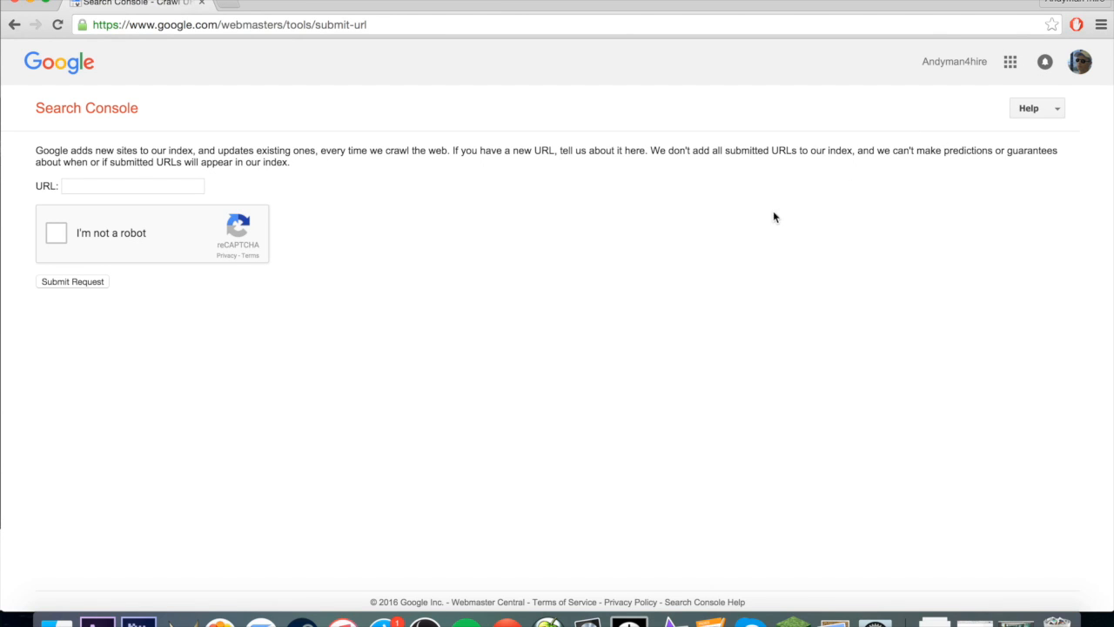
mouse_move(801, 208)
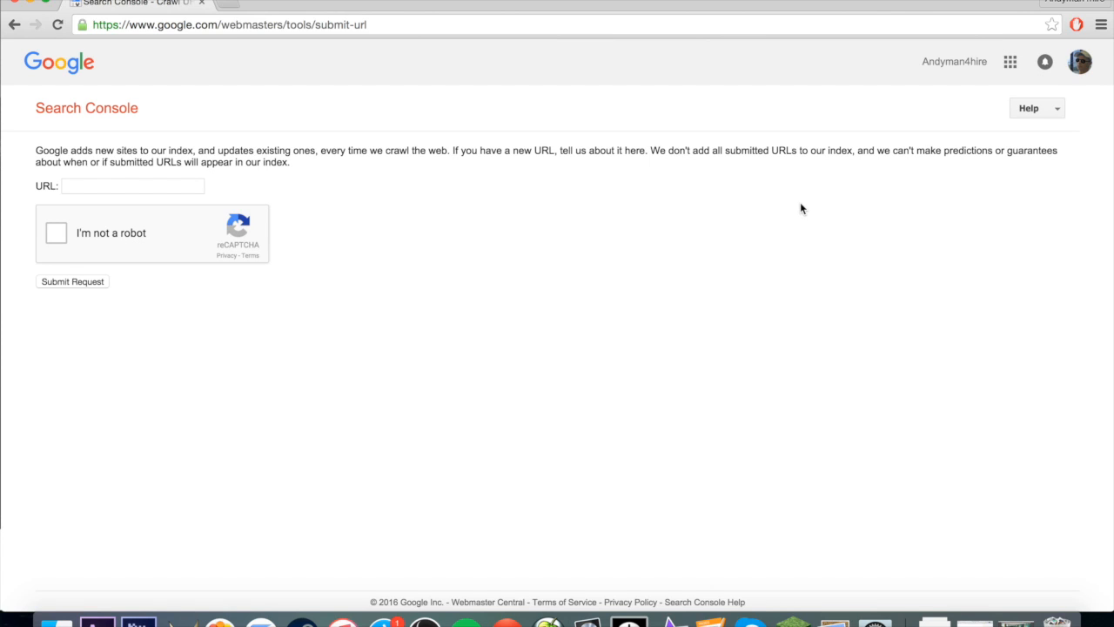
mouse_move(789, 210)
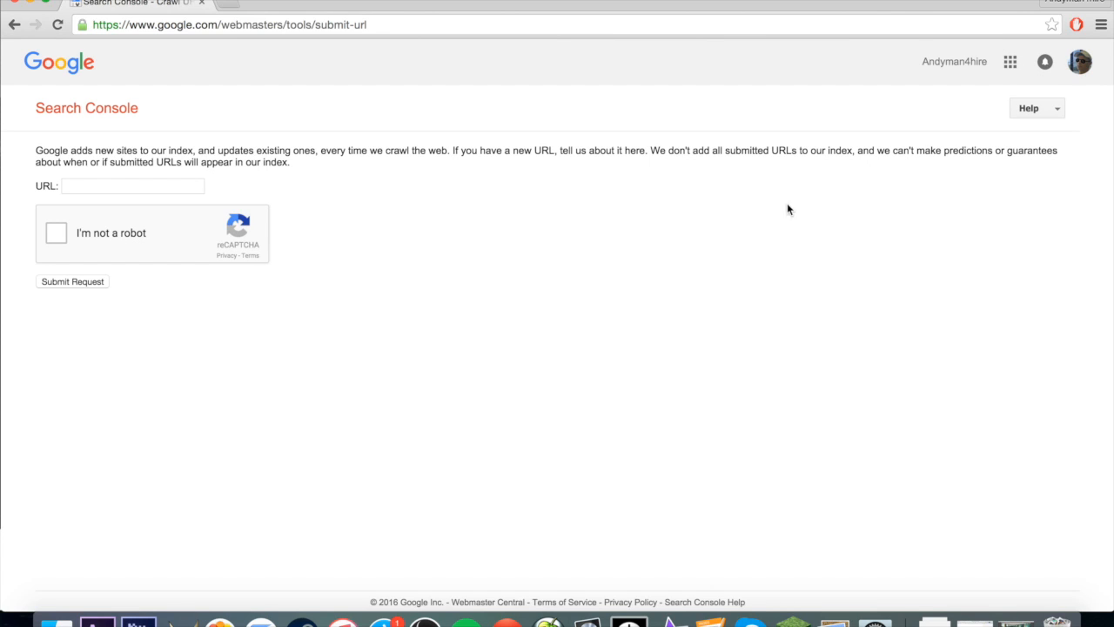
click(132, 185)
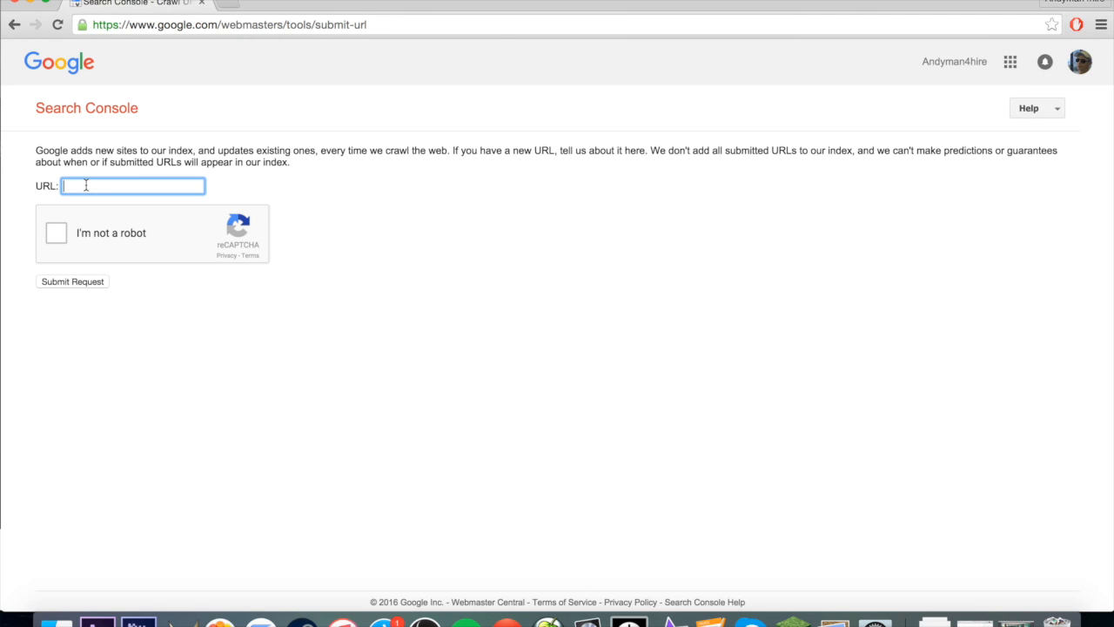
text(http://www.stuffreviewed.net/)
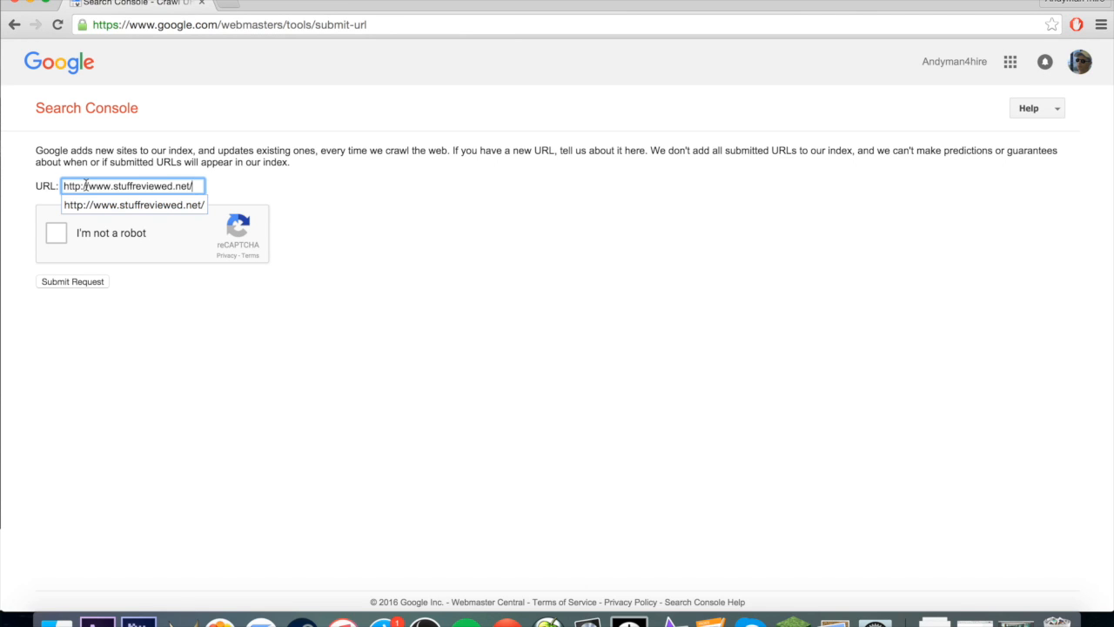
click(169, 325)
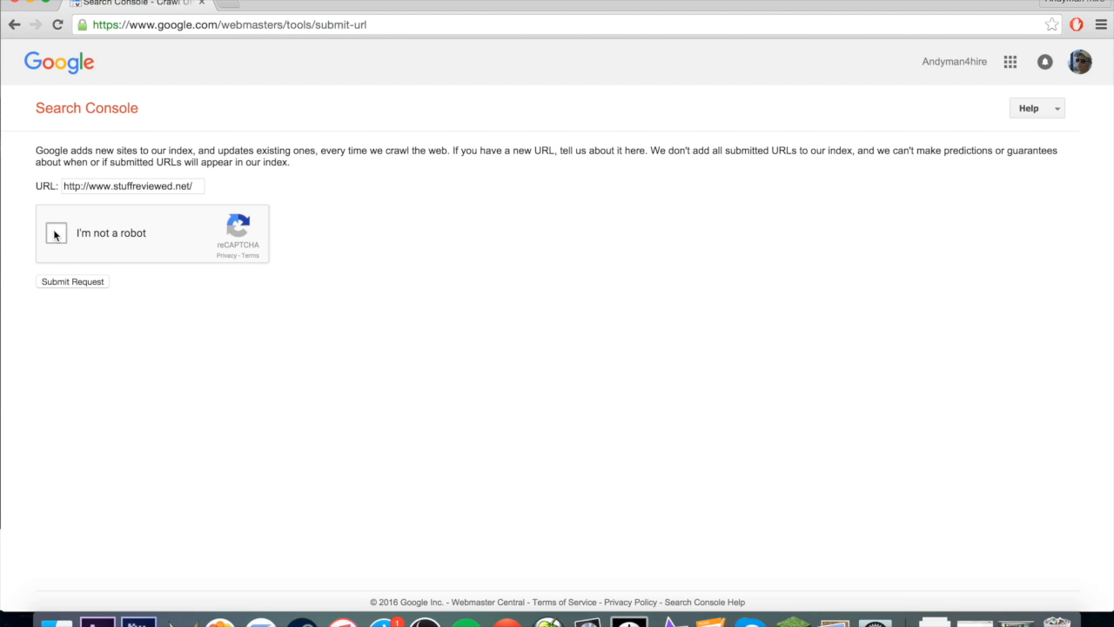
click(55, 232)
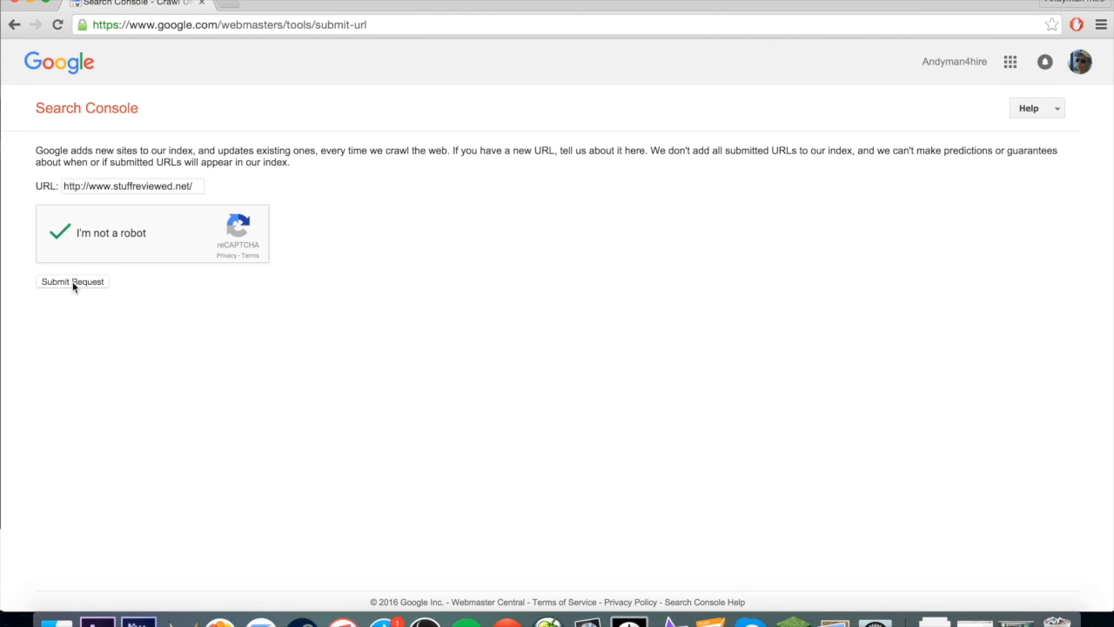
click(72, 281)
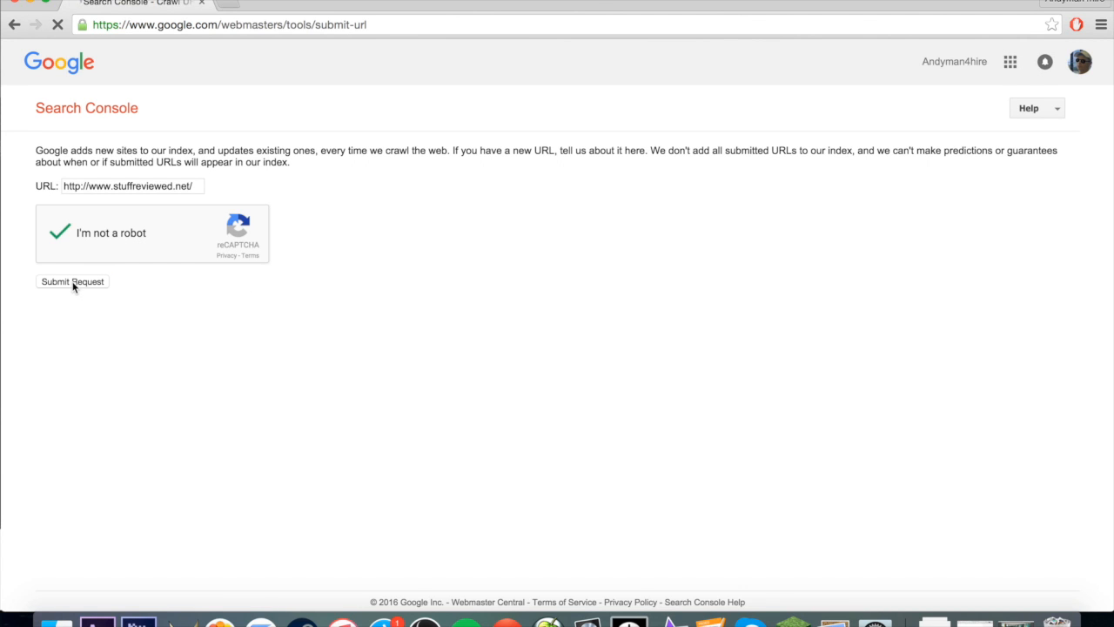
click(72, 281)
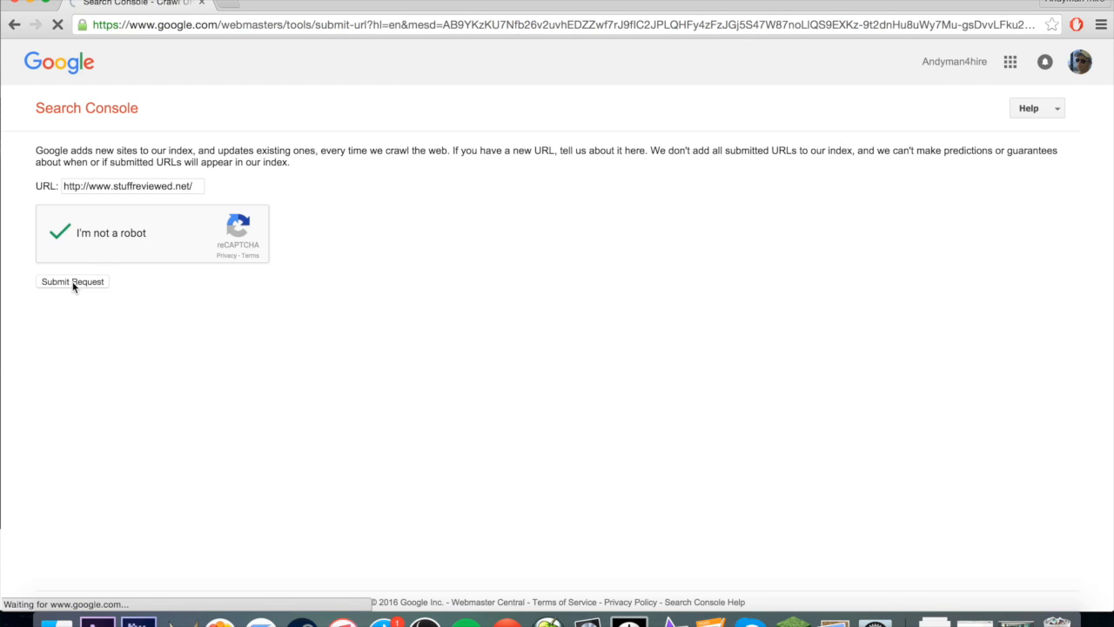
click(72, 282)
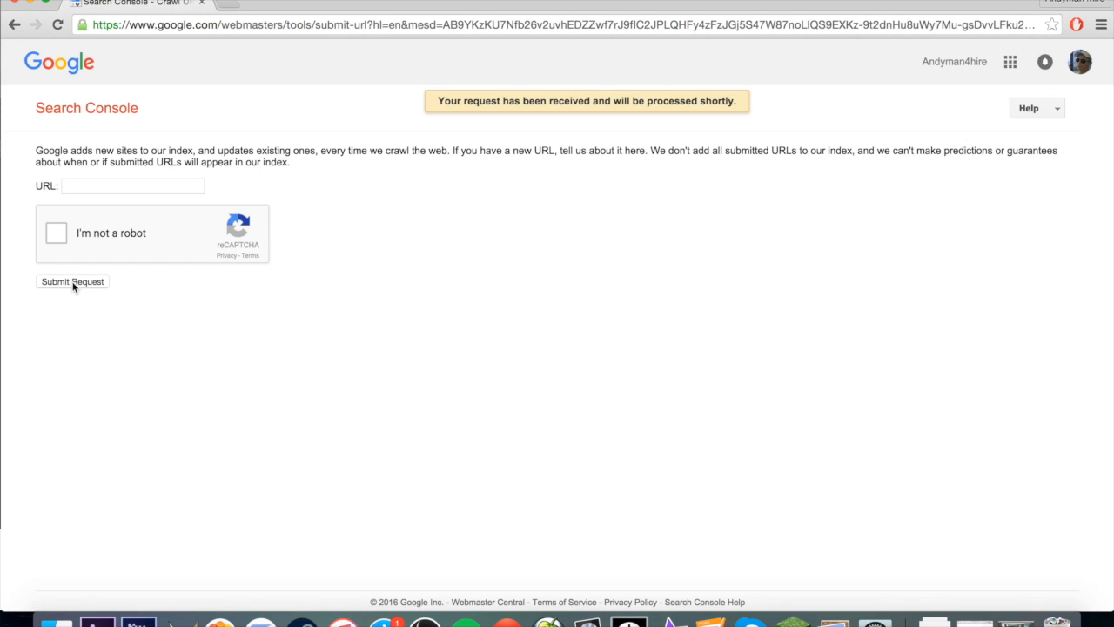